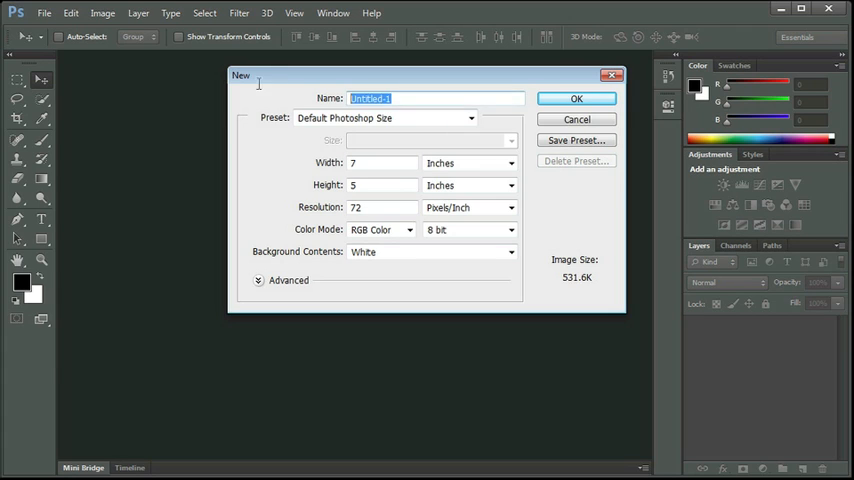
Enter 'Children Cover' as the new document's name and select the Width value
text(Children Cov)
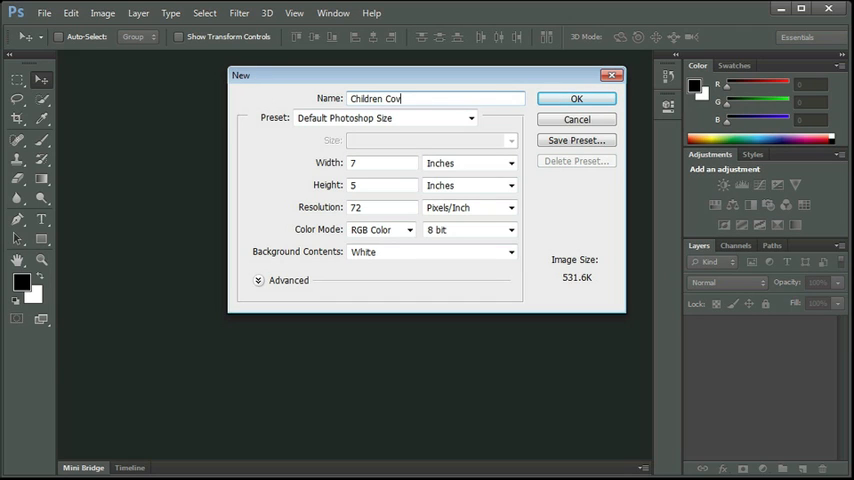
text(er)
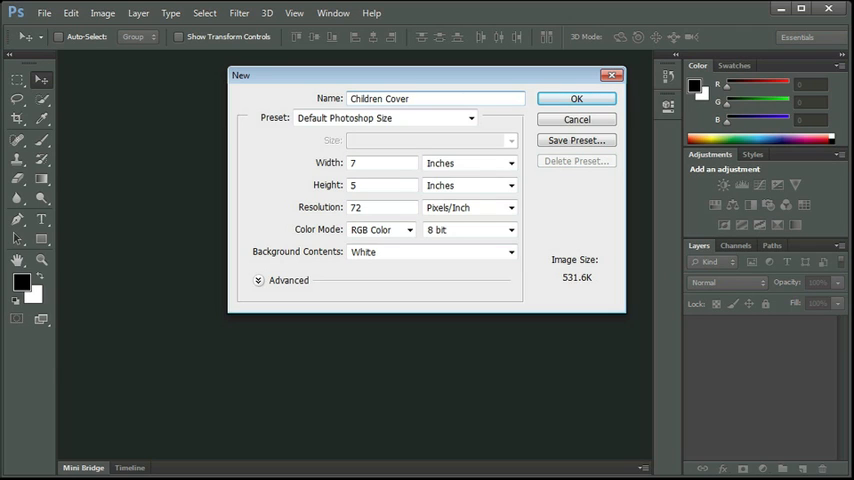
click(382, 163)
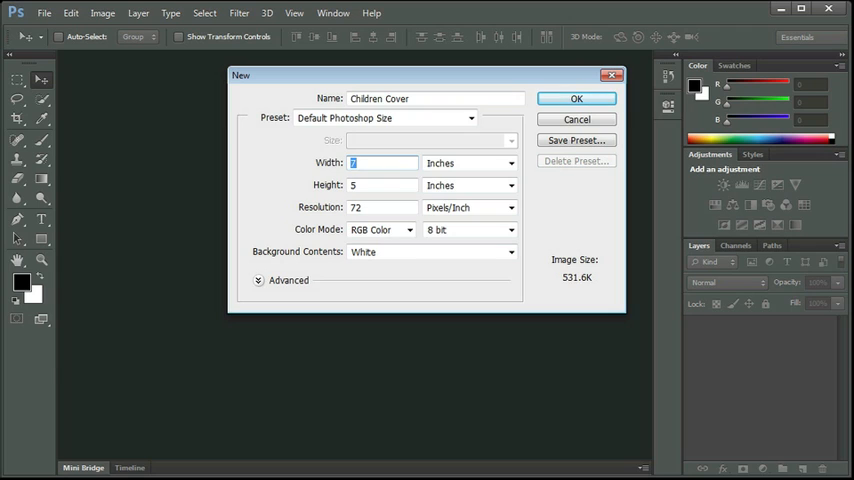
Enter width 6.5 in, height 9.5 in, resolution 120 px/in, and CMYK Color mode
text(6.5)
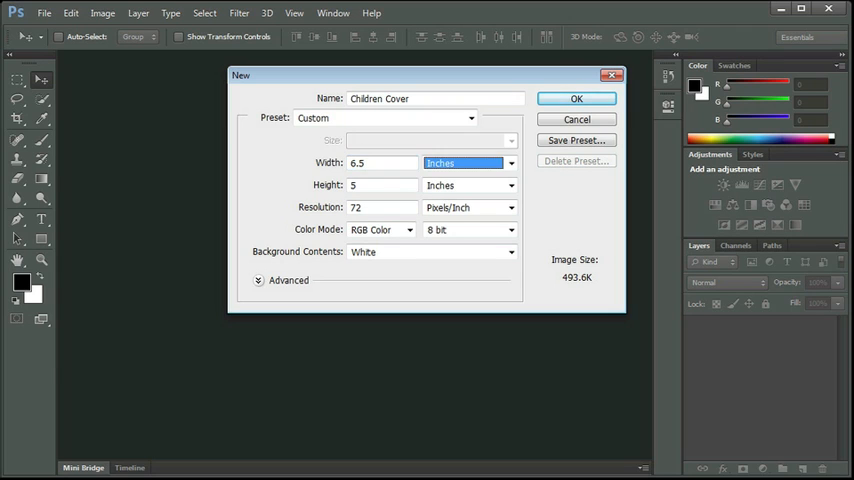
text(9.5)
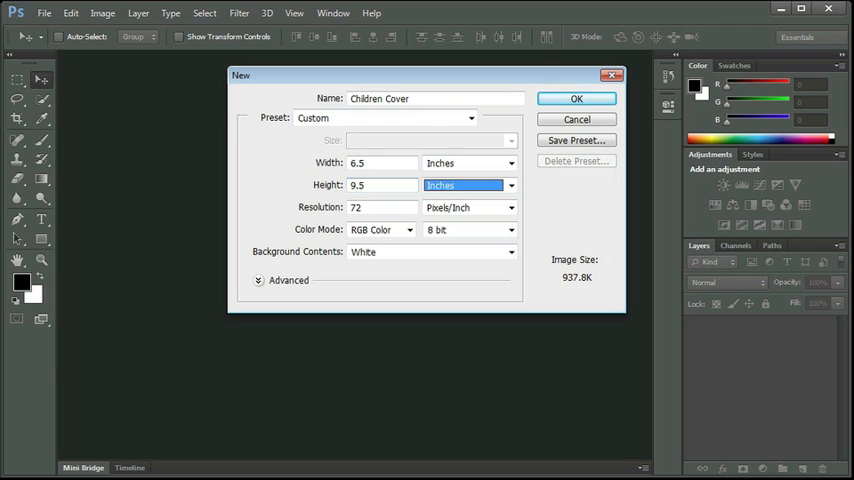
click(381, 207)
text(120)
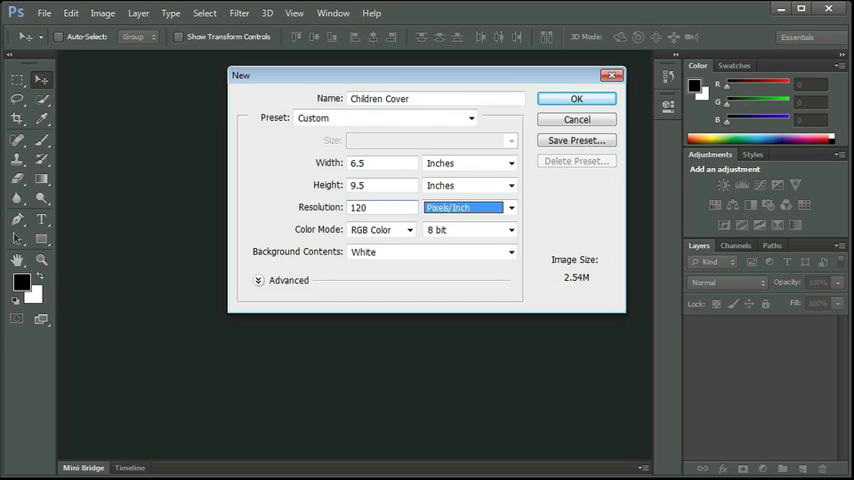
click(380, 230)
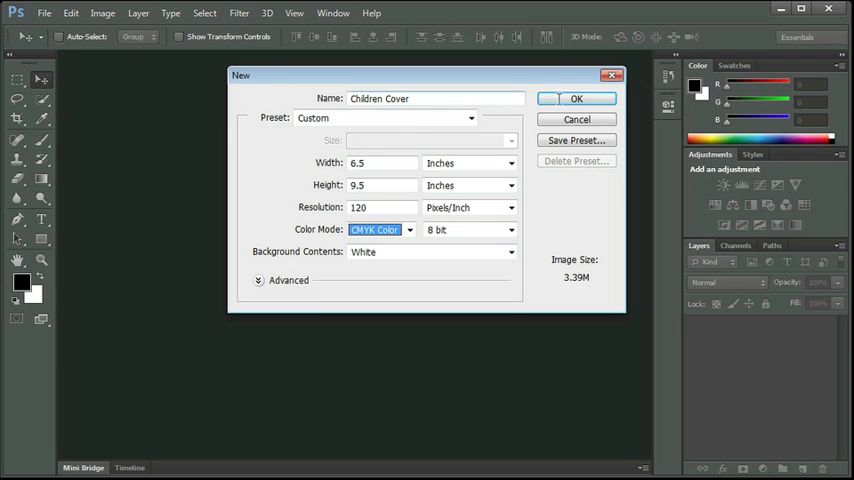
Create the blank Children Cover document and turn on View > Rulers
click(584, 98)
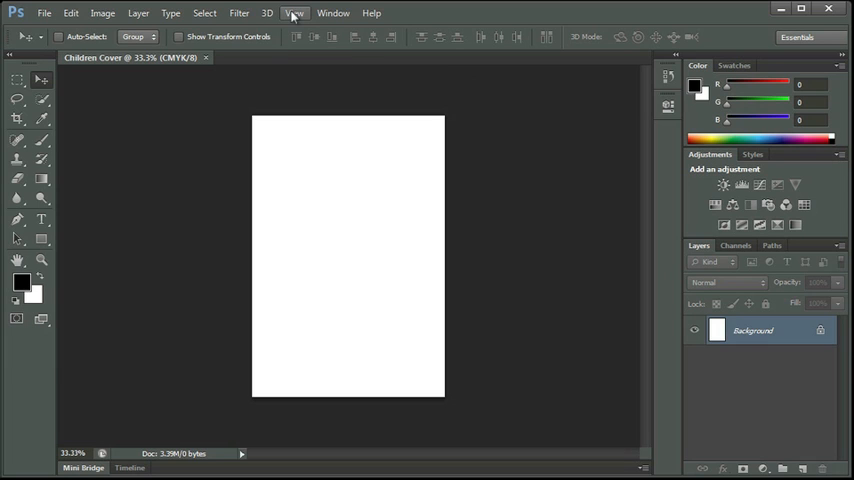
click(294, 12)
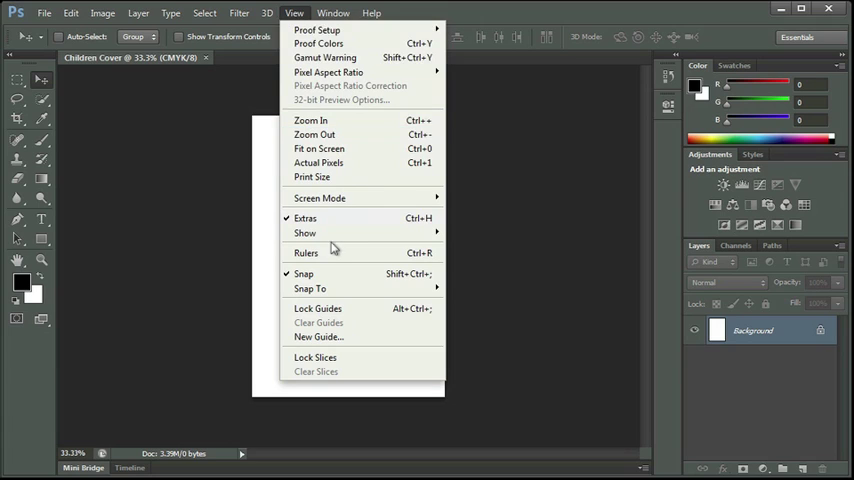
click(306, 252)
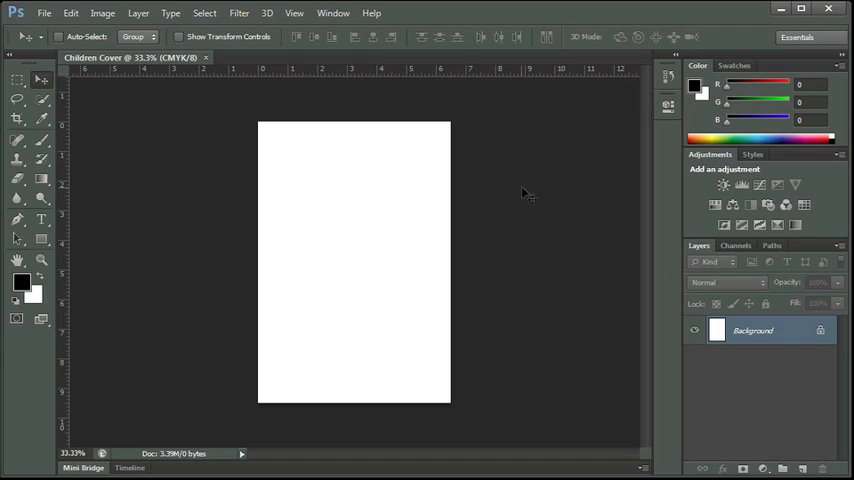
mouse_move(456, 75)
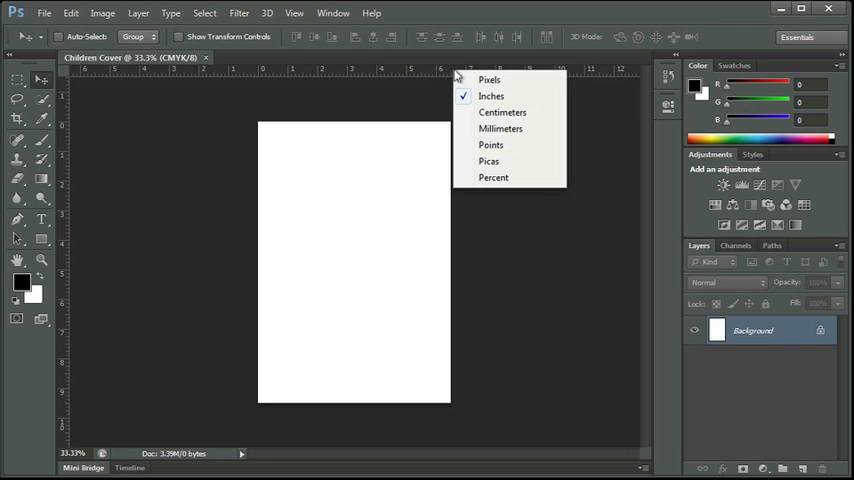
Keep ruler units in inches and drag a horizontal guide down to the bottom page edge
click(491, 95)
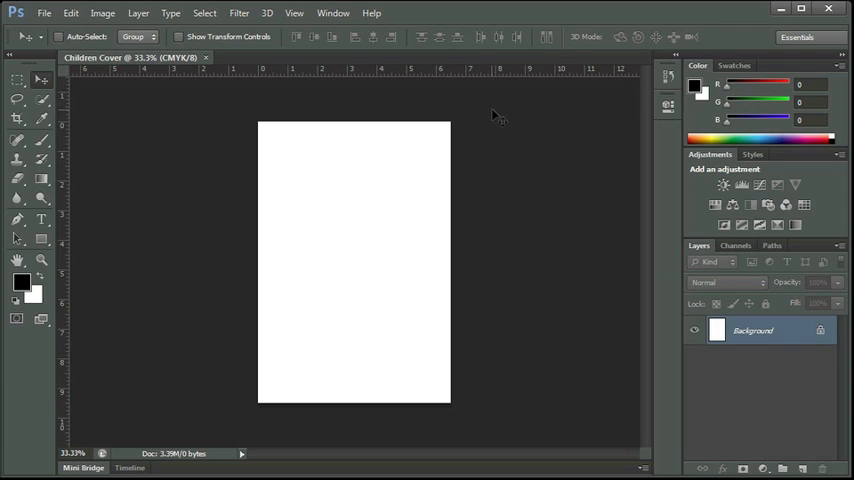
mouse_move(464, 76)
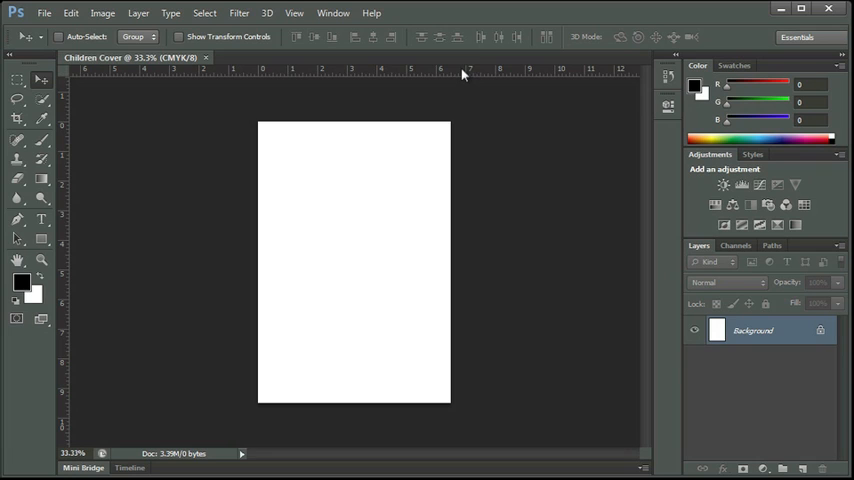
mouse_move(462, 78)
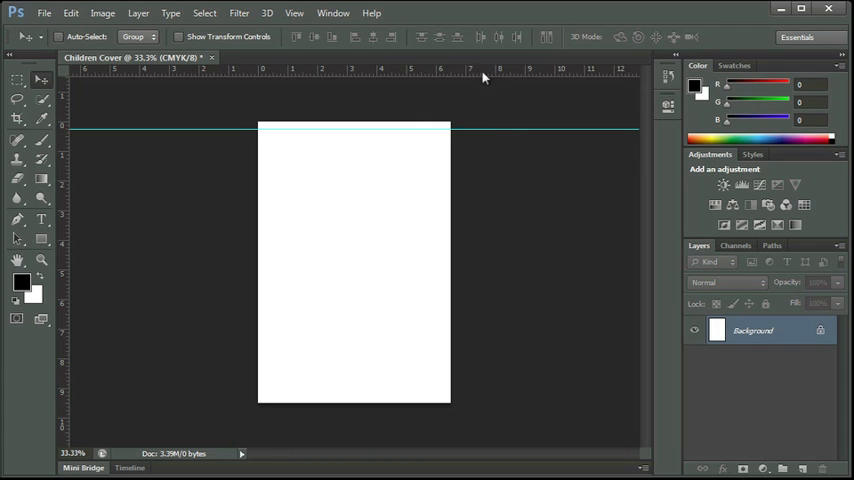
drag(480, 78, 488, 346)
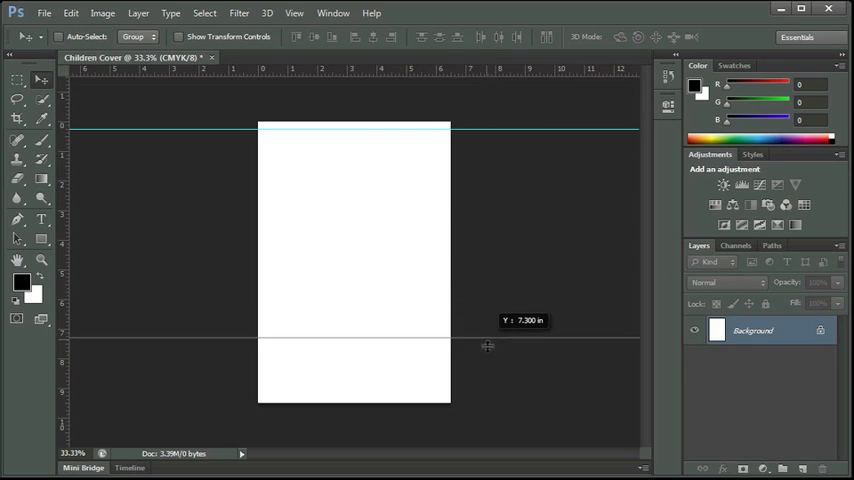
drag(488, 336, 488, 402)
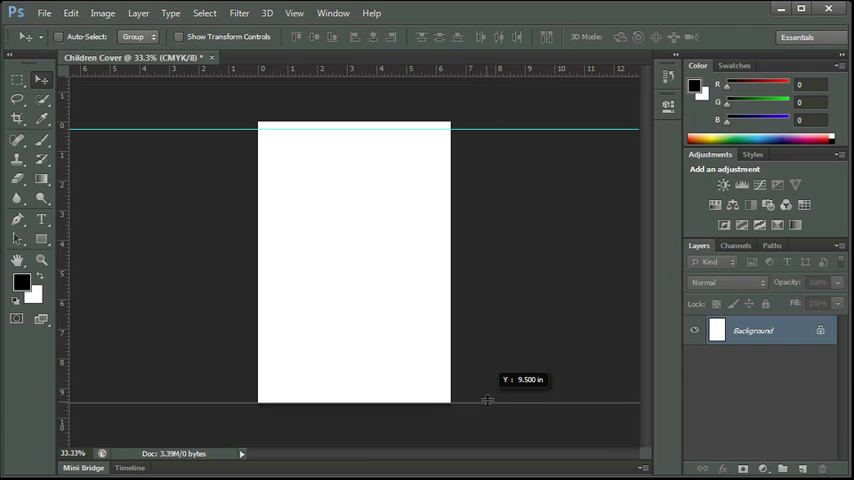
drag(487, 400, 487, 396)
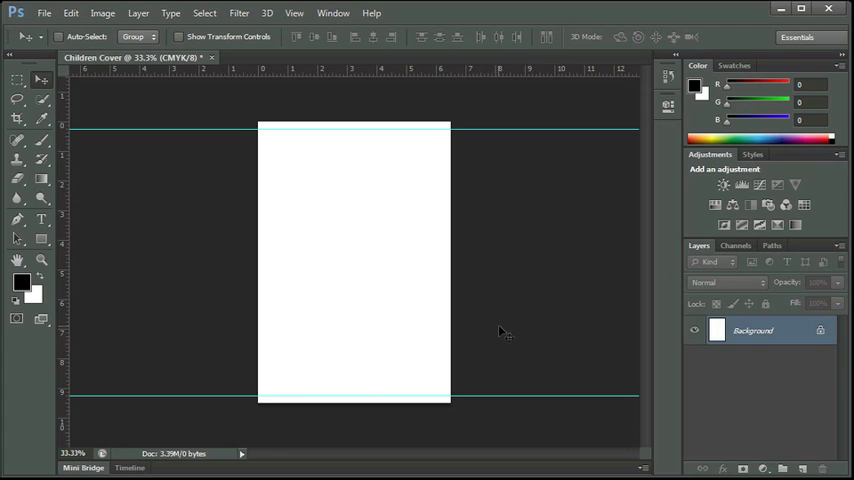
mouse_move(385, 142)
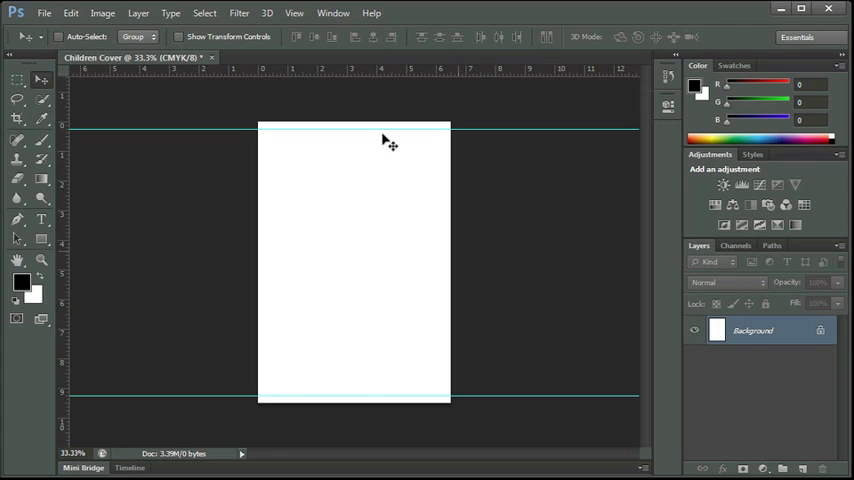
Add a vertical guide at 0.25 in using View > New Guide
click(292, 12)
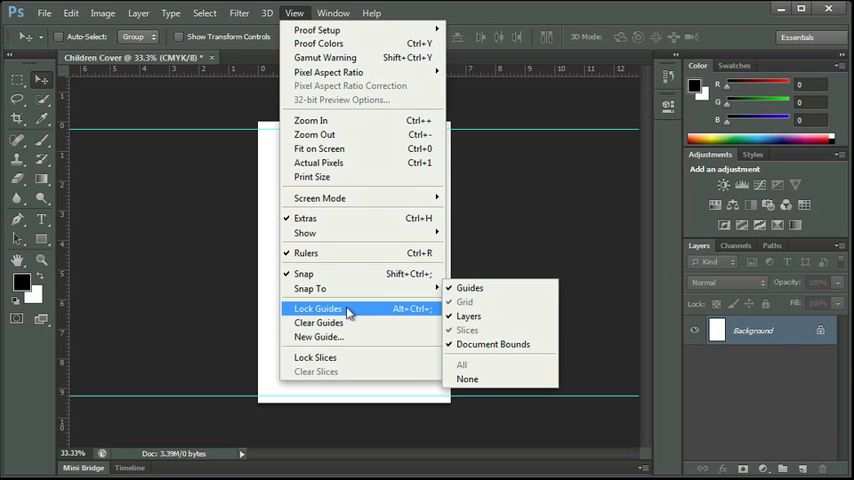
mouse_move(350, 322)
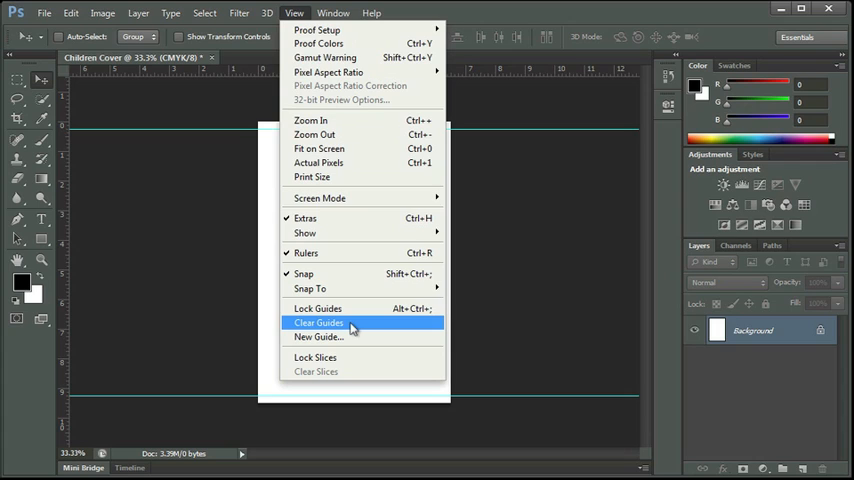
mouse_move(355, 336)
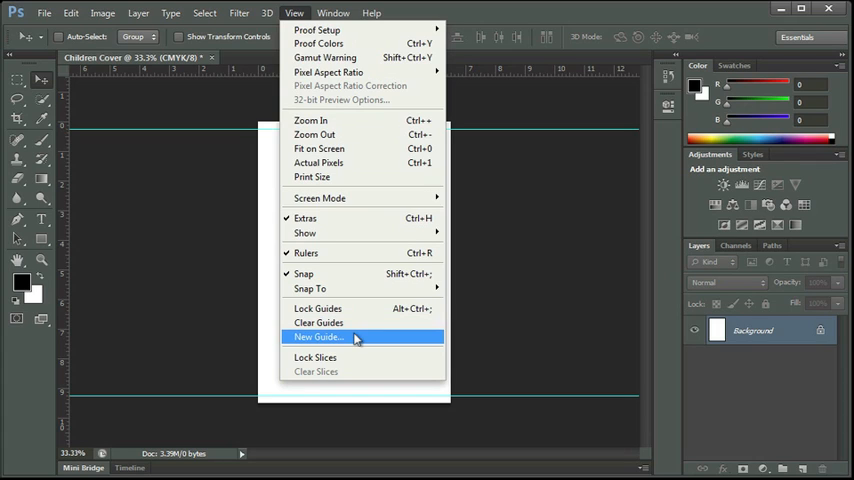
click(317, 337)
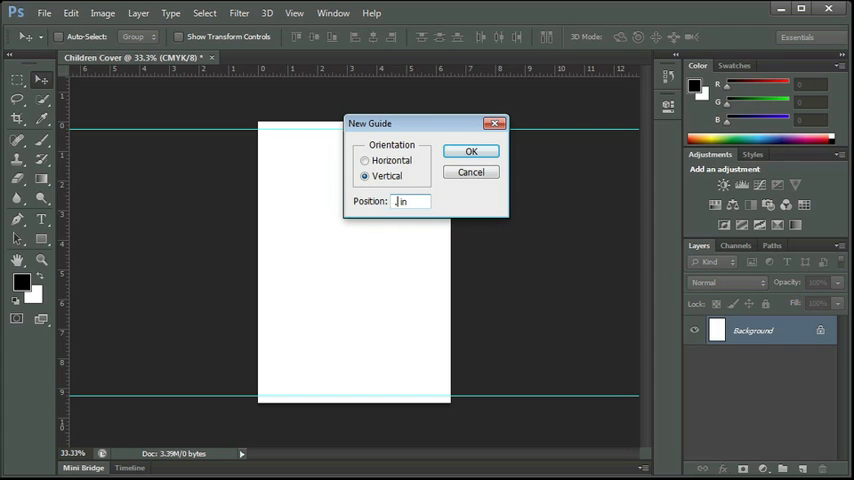
text(.25)
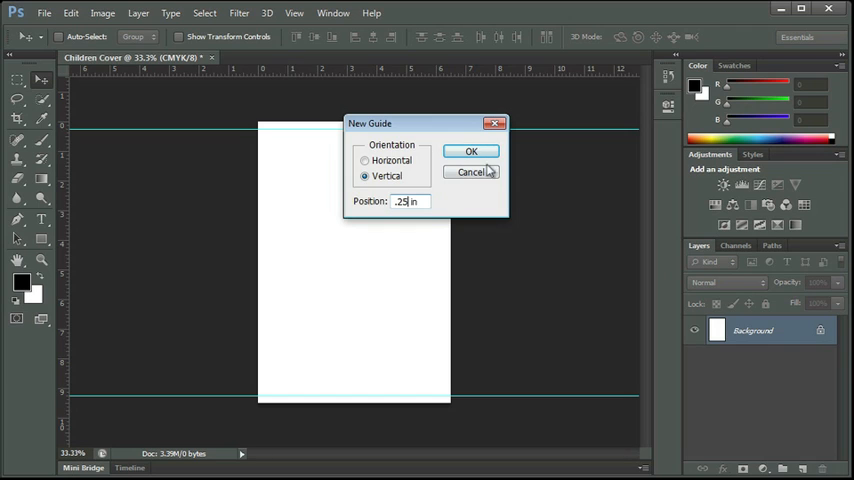
click(471, 151)
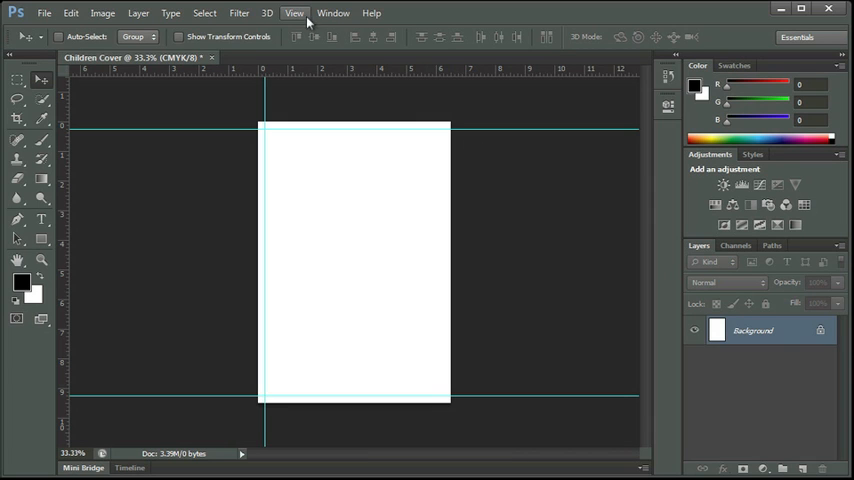
Add a second vertical guide at 6.25 in using View > New Guide
click(294, 13)
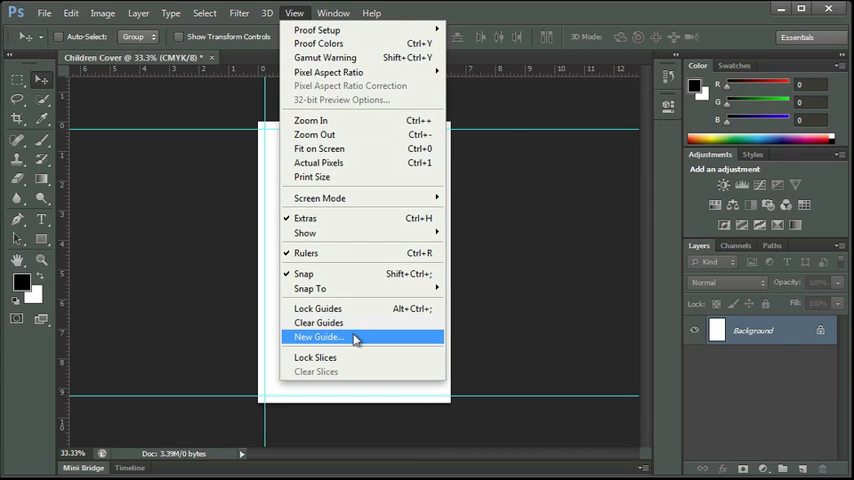
click(318, 336)
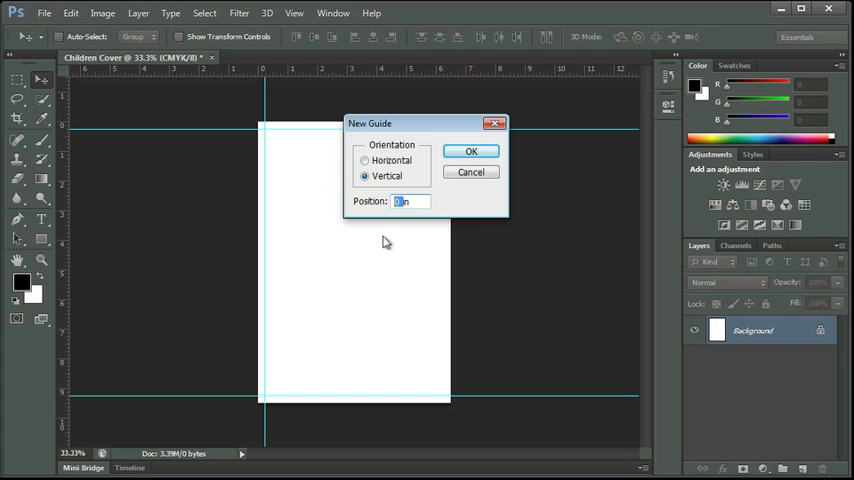
text(6.25in)
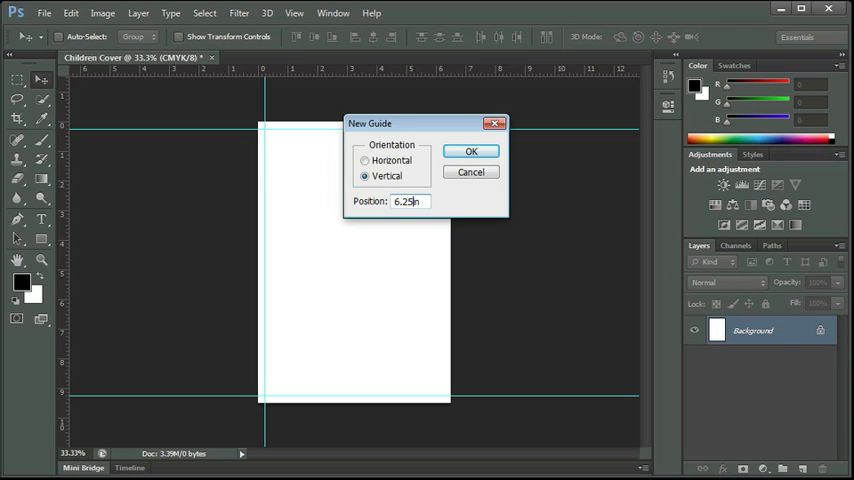
click(471, 151)
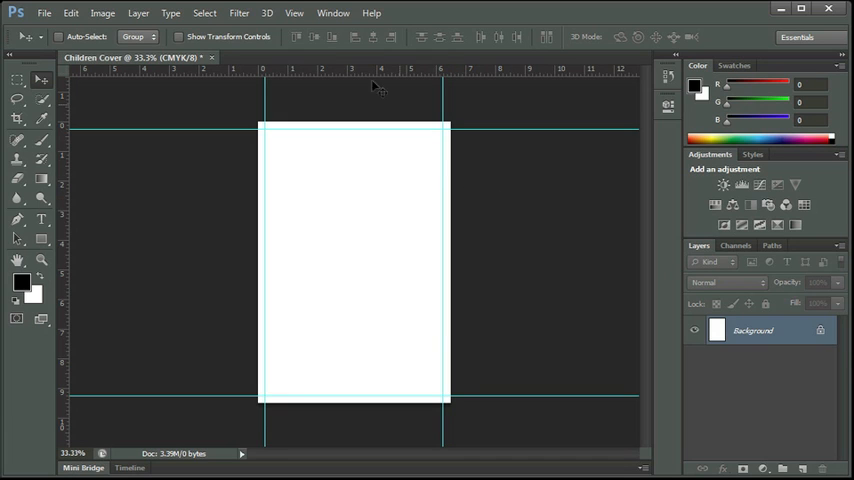
Turn on View > Lock Guides, then reopen the View menu
click(297, 13)
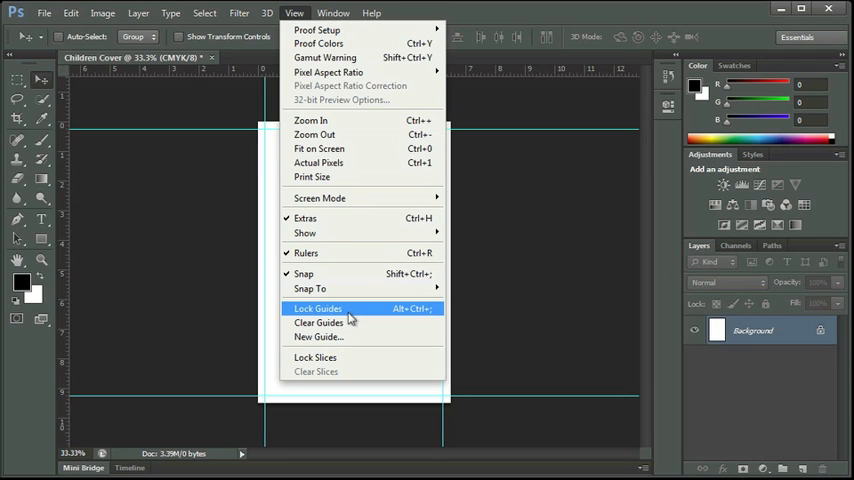
click(318, 308)
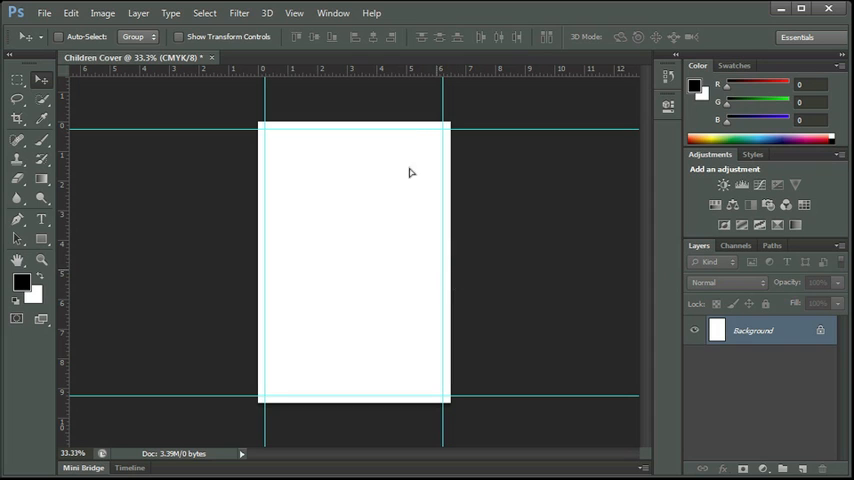
mouse_move(498, 155)
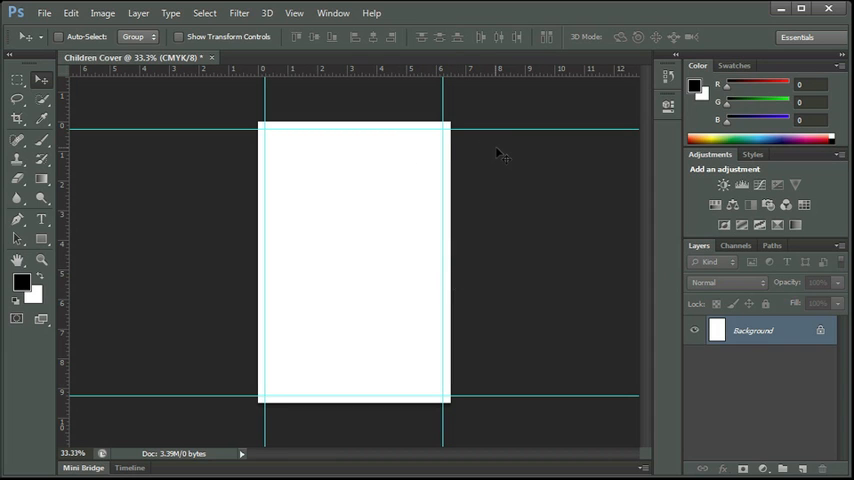
click(302, 12)
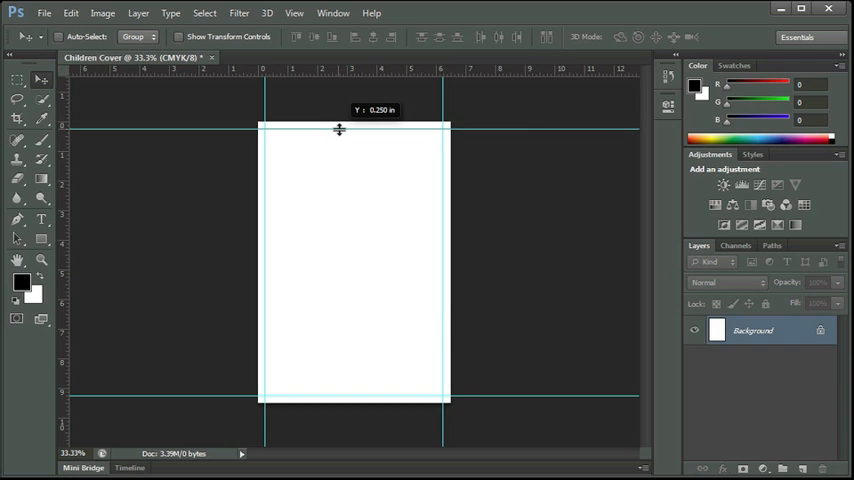
click(305, 12)
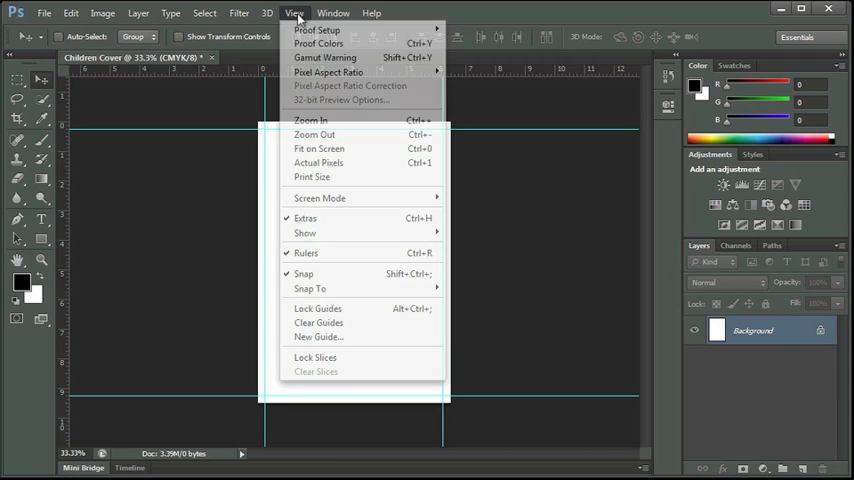